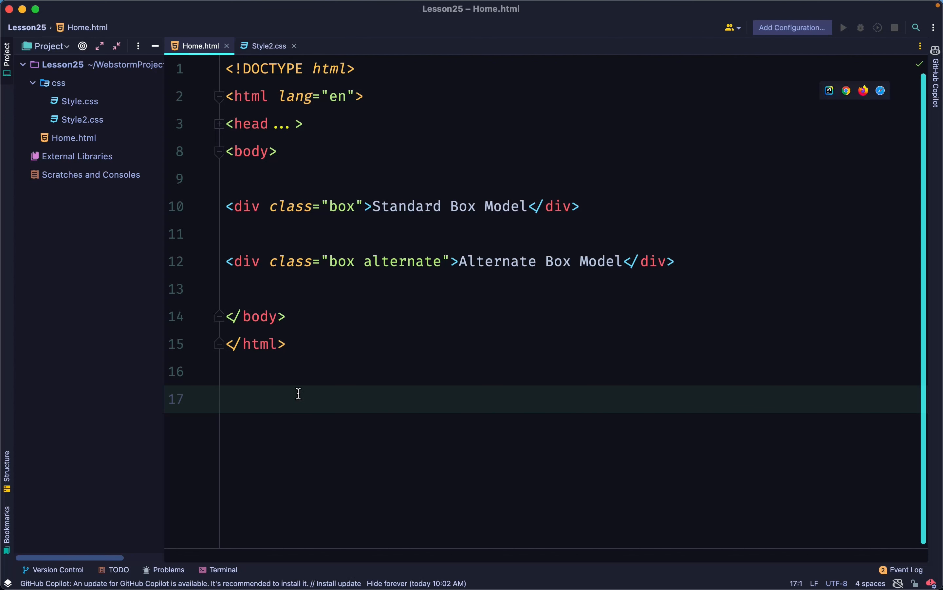
mouse_move(292, 227)
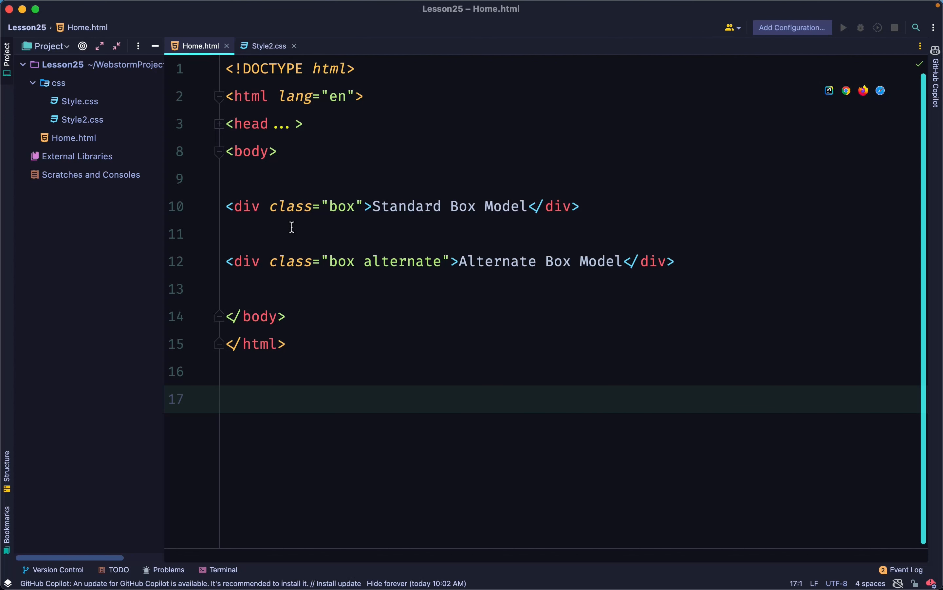
Step: Inspect the Alternate Box Model div, showing border-box sizing with 260 × 60 content
click(269, 46)
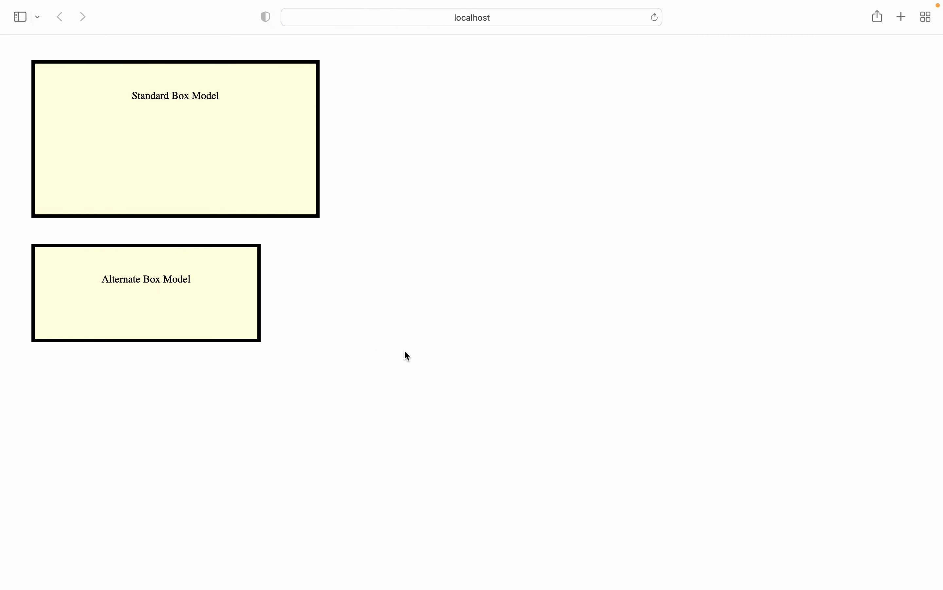
mouse_move(182, 318)
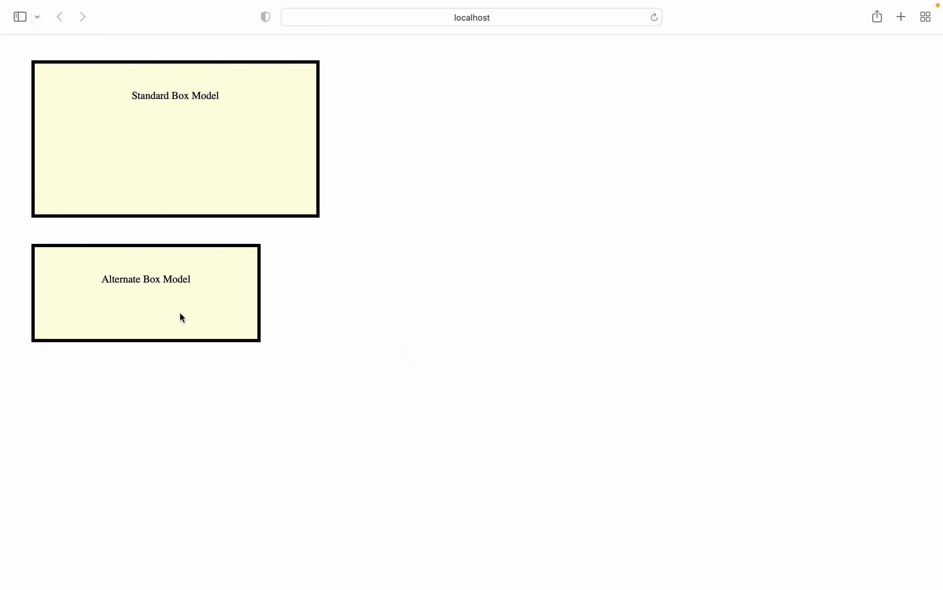
mouse_move(615, 230)
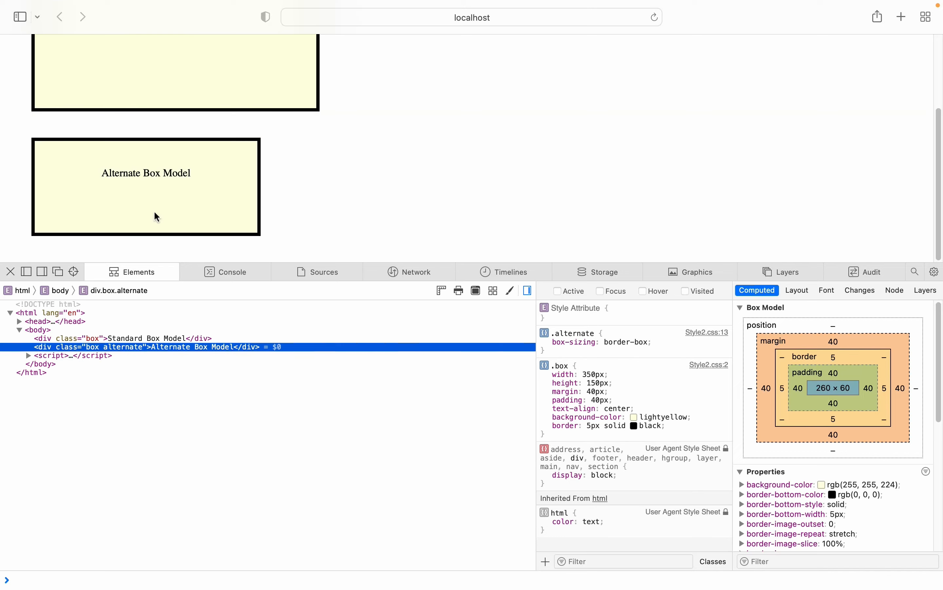
mouse_move(182, 204)
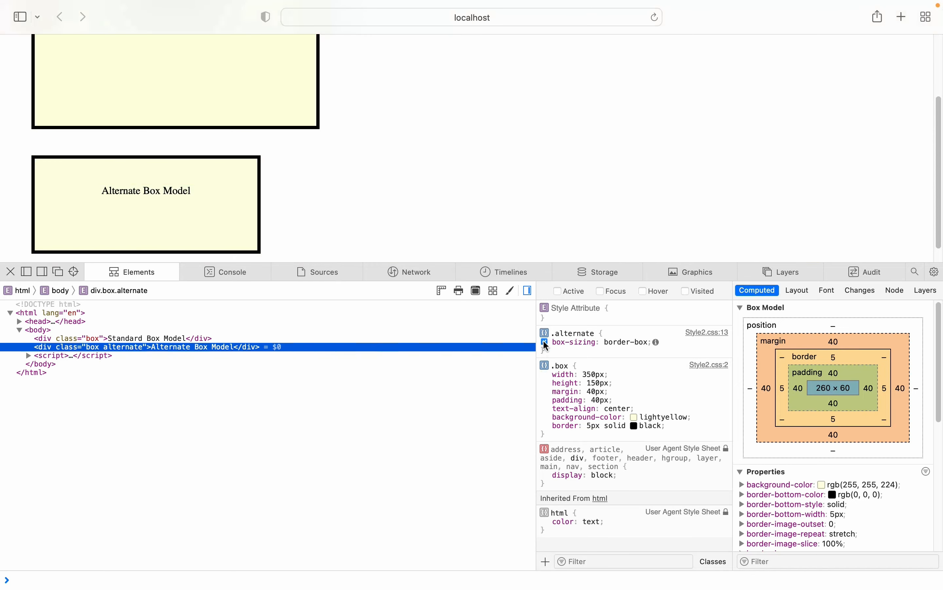
click(543, 341)
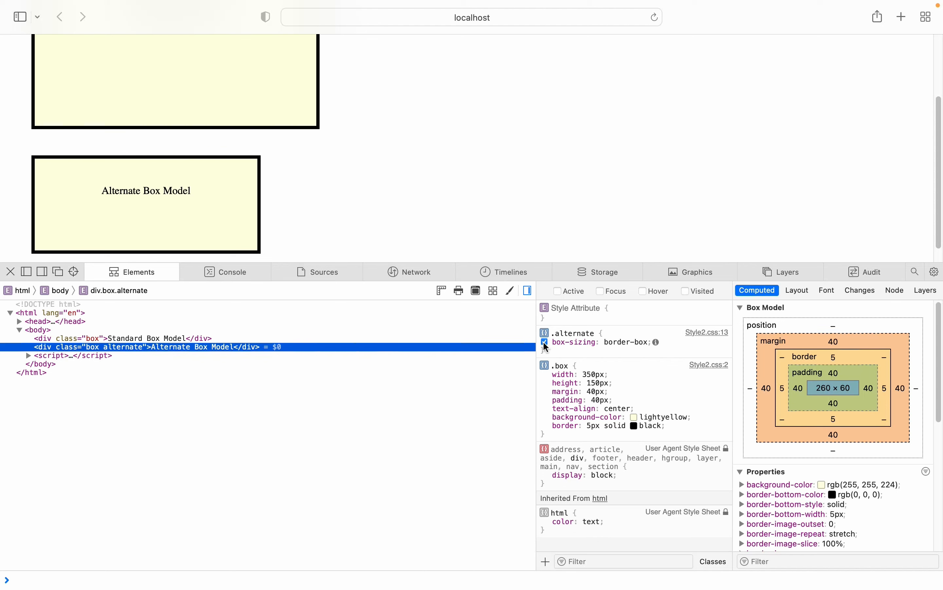
click(544, 342)
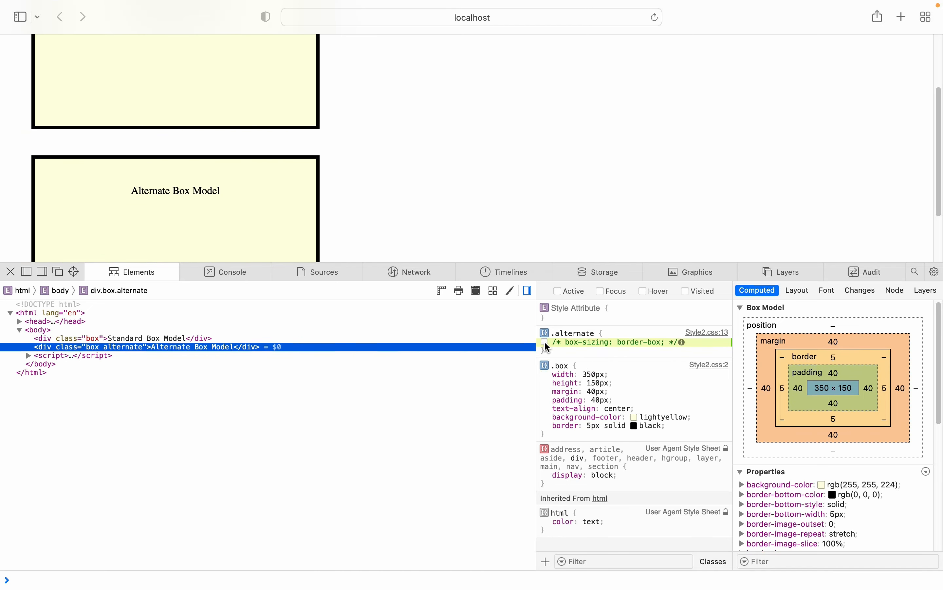
click(545, 342)
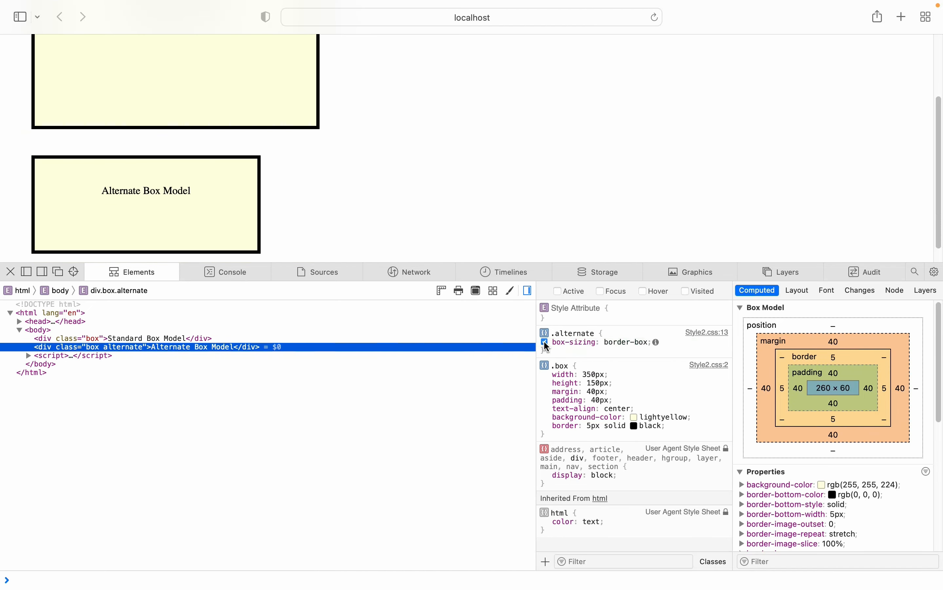
click(544, 342)
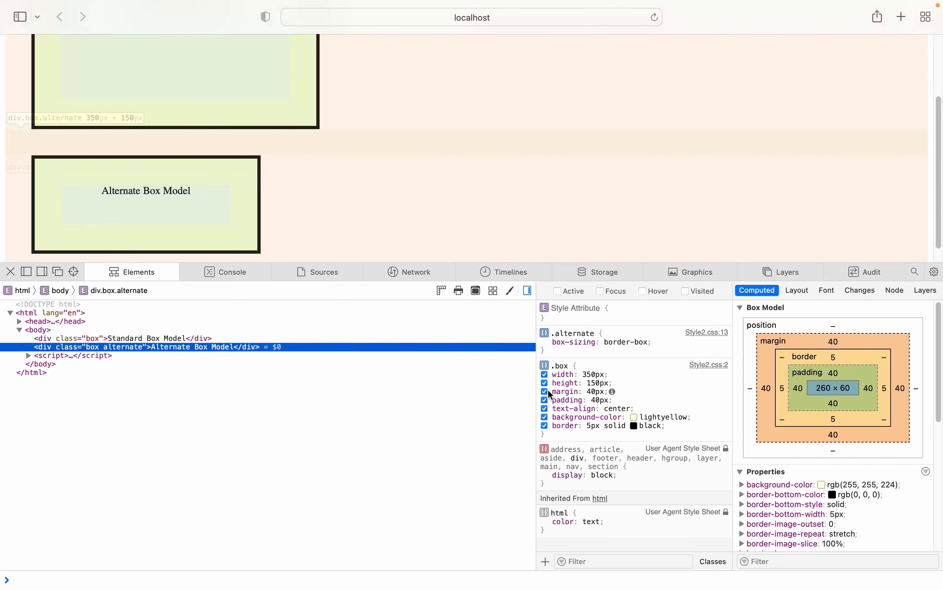